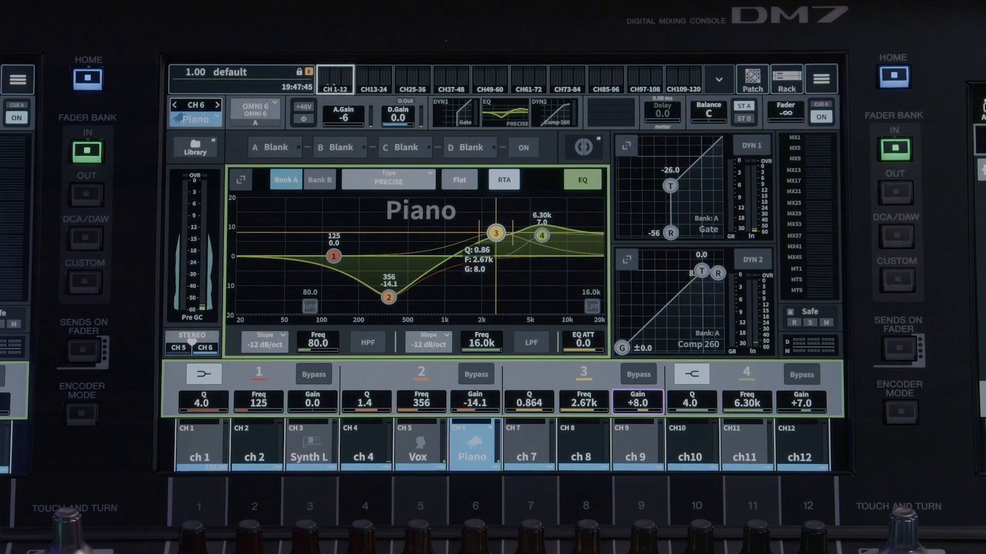
Bring up the Piano channel's Insert window and switch its inserts ON
left_click(609, 111)
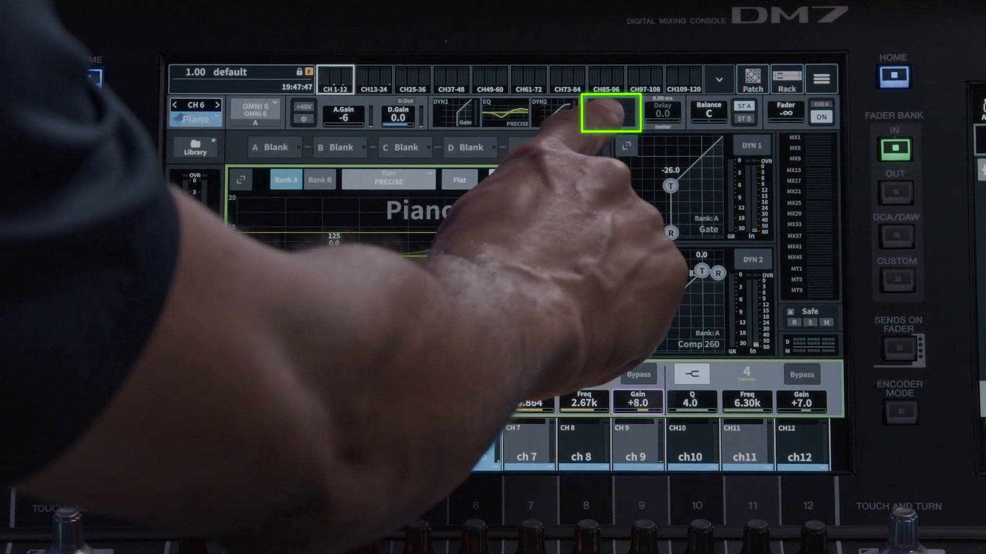
left_click(611, 111)
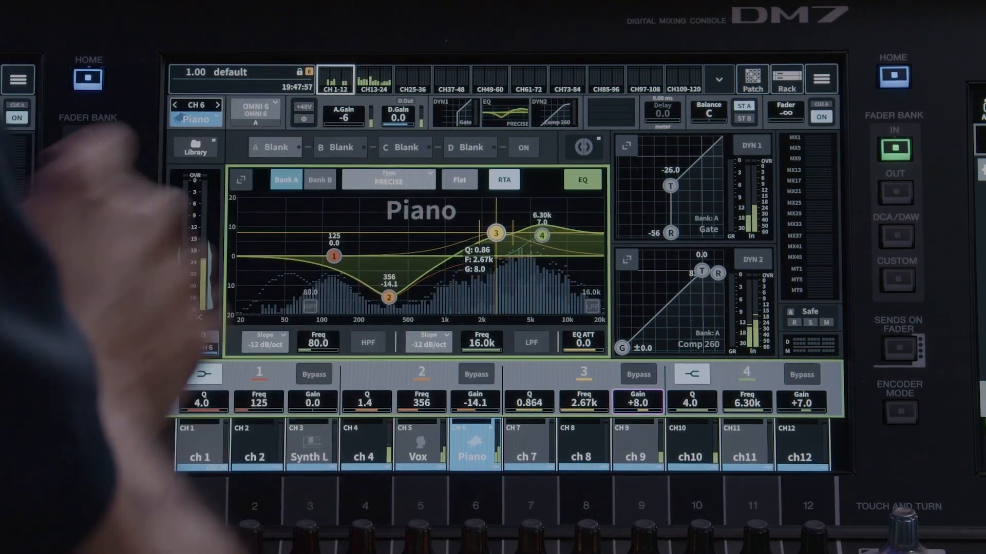
left_click(609, 112)
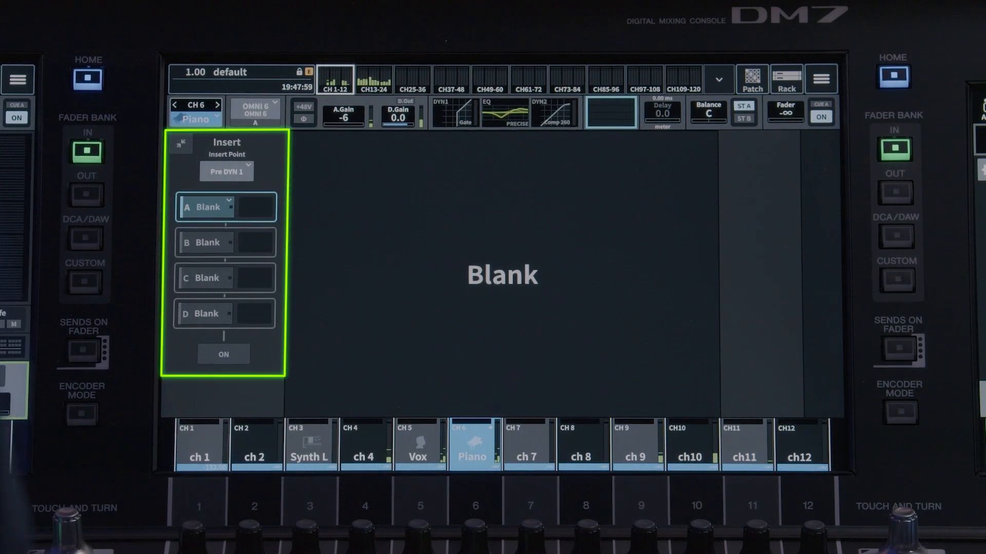
left_click(226, 171)
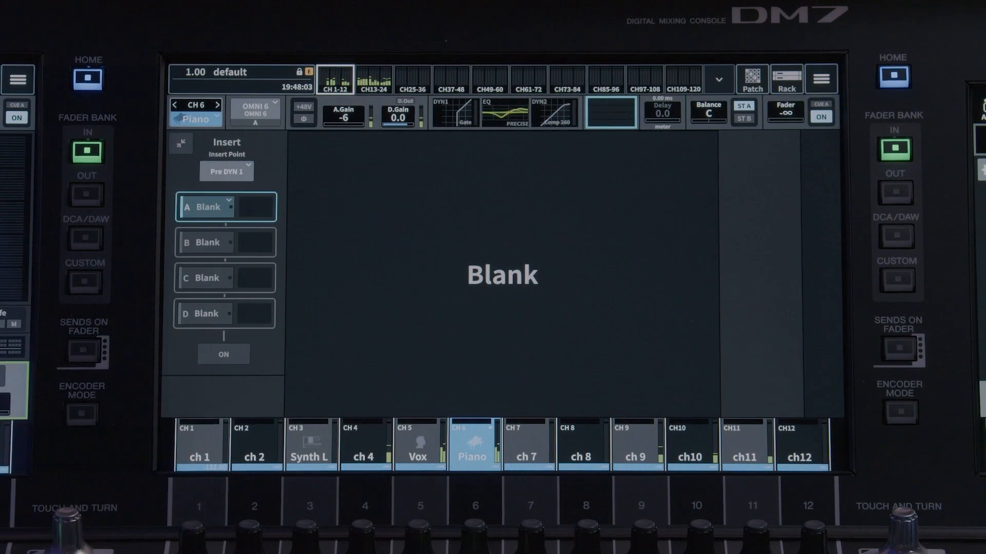
left_click(223, 354)
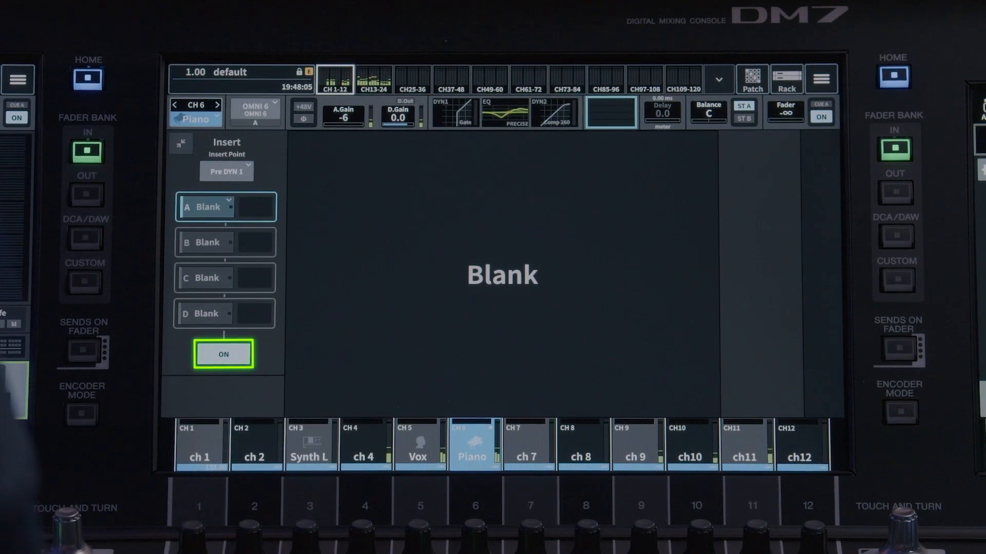
Assign the EQ-1A Dual rack to slot A, then show slot B's Premium Rack patch list
left_click(223, 207)
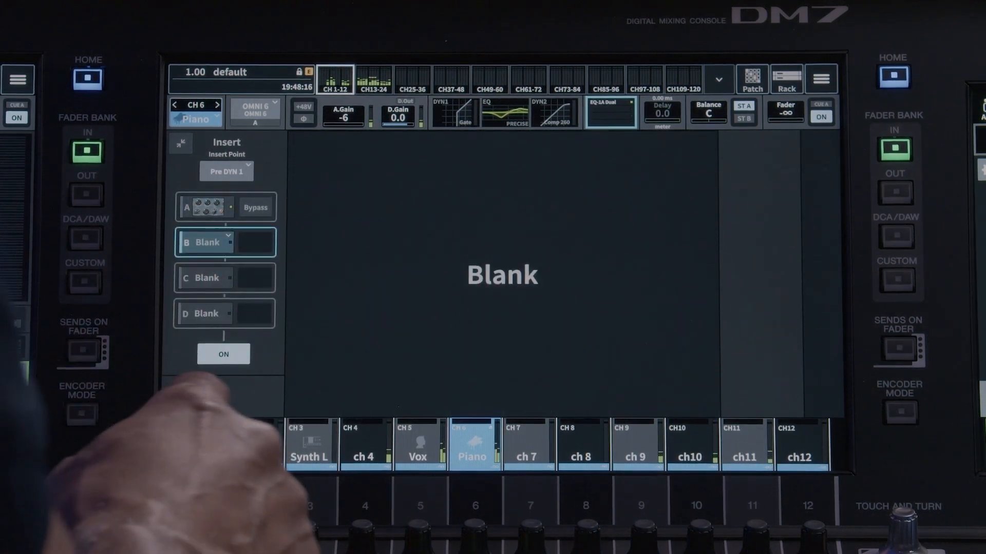
left_click(228, 243)
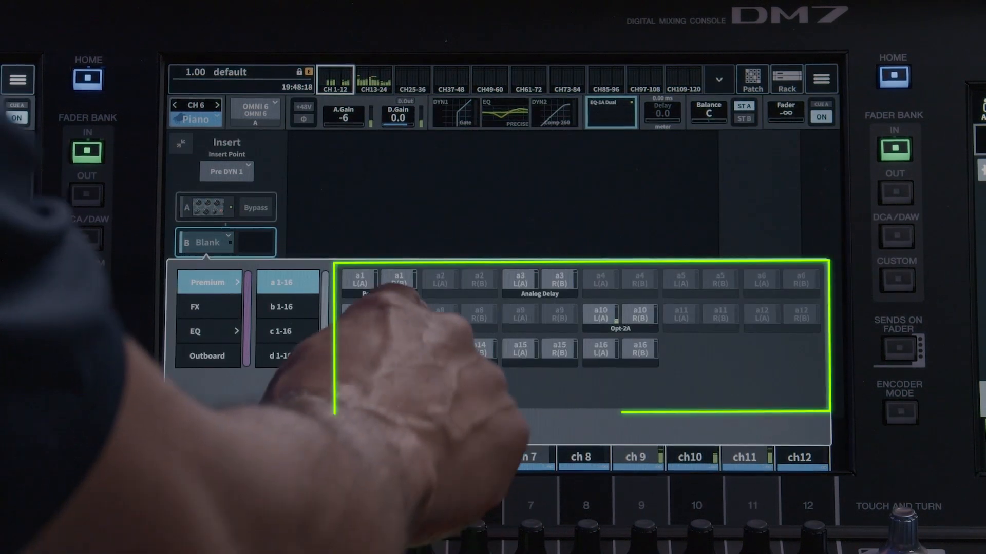